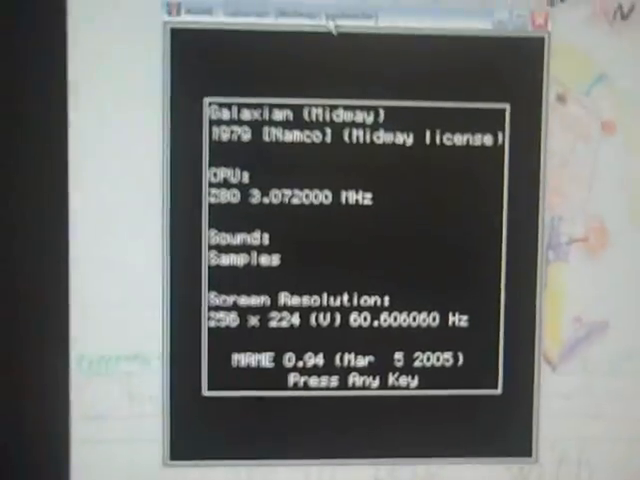
Dismiss the game information screen so Galaxian reaches its GAME OVER attract screen
{"action": "key", "text": "enter"}
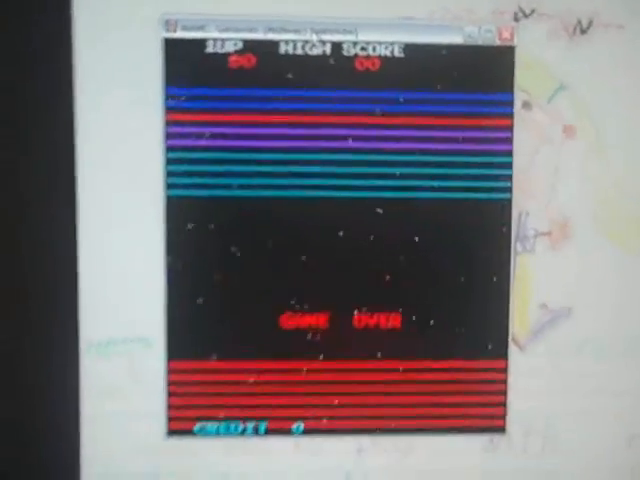